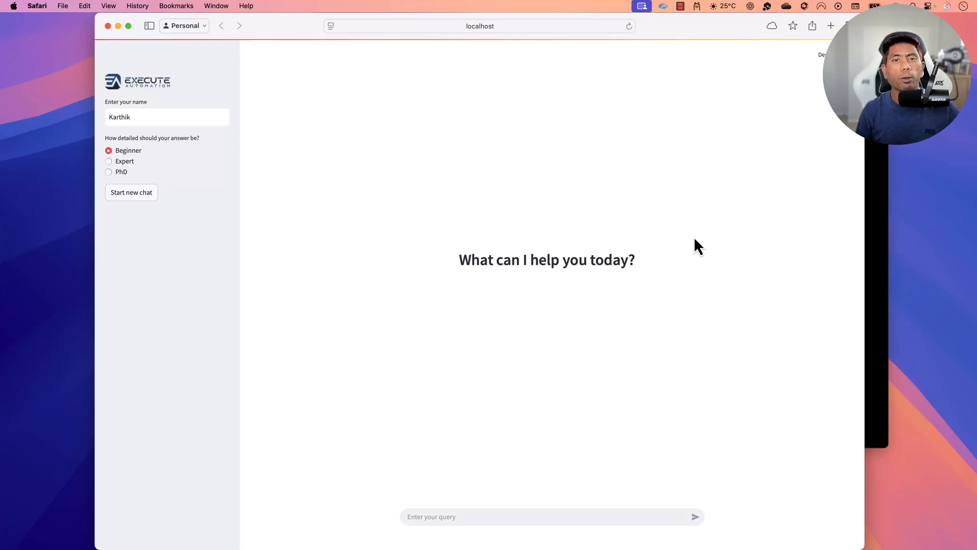
Start a new Safari tab to search the web for streamlit.
left_click(479, 26)
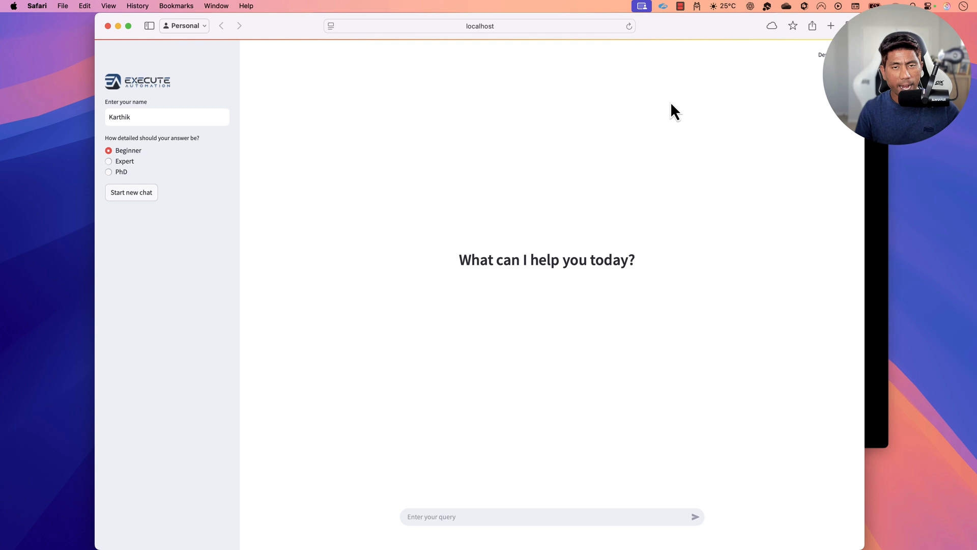
mouse_move(539, 331)
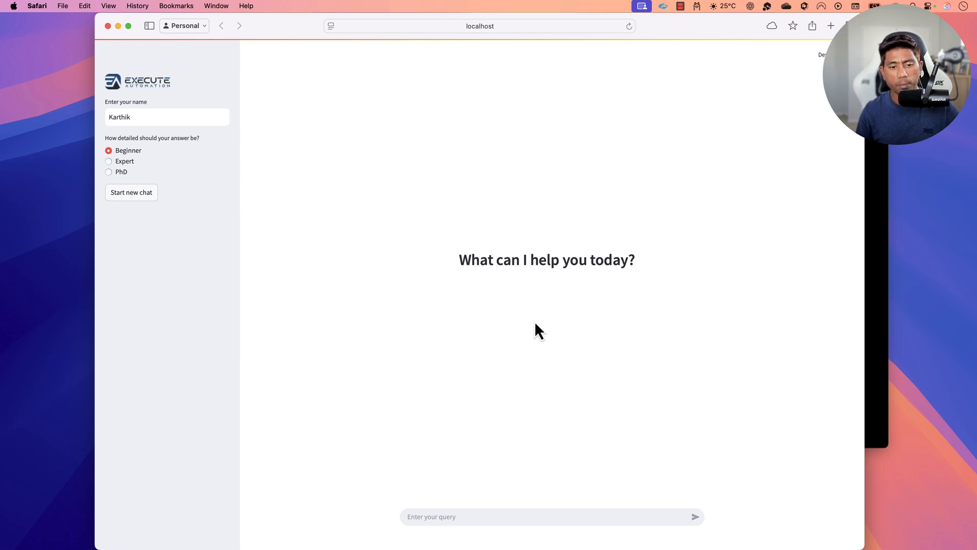
mouse_move(895, 173)
type("streaml")
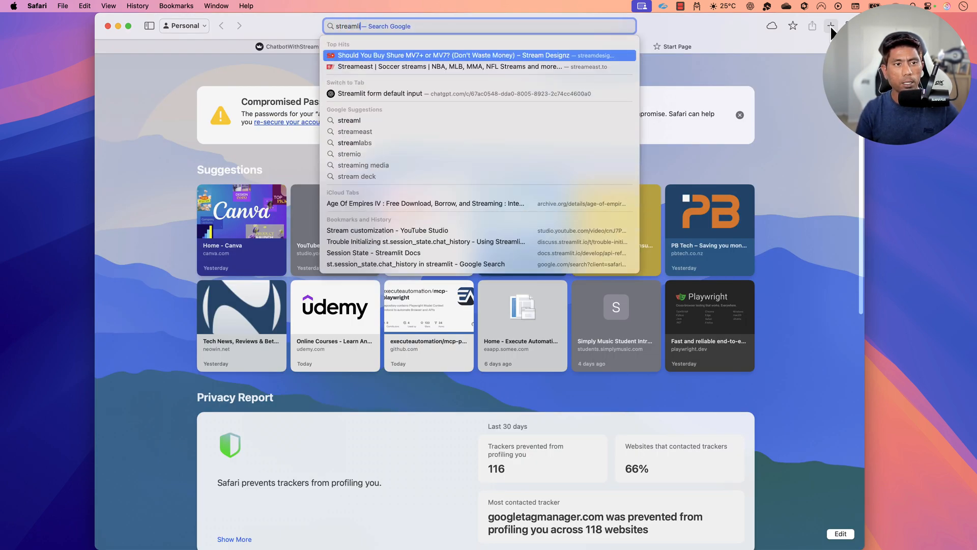
Run the streamlit search and browse the streamlit.io homepage down to its Deploy instantly section.
key("Return")
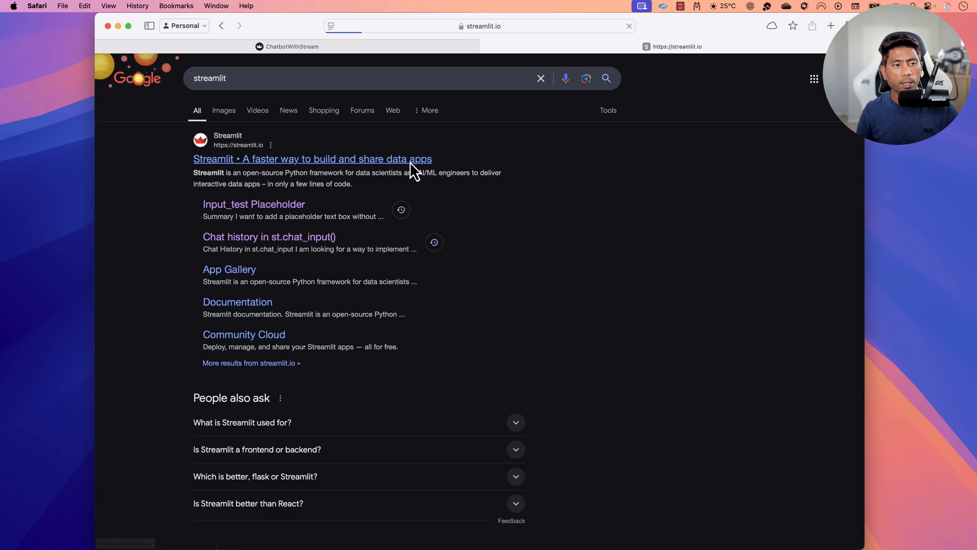
left_click(312, 158)
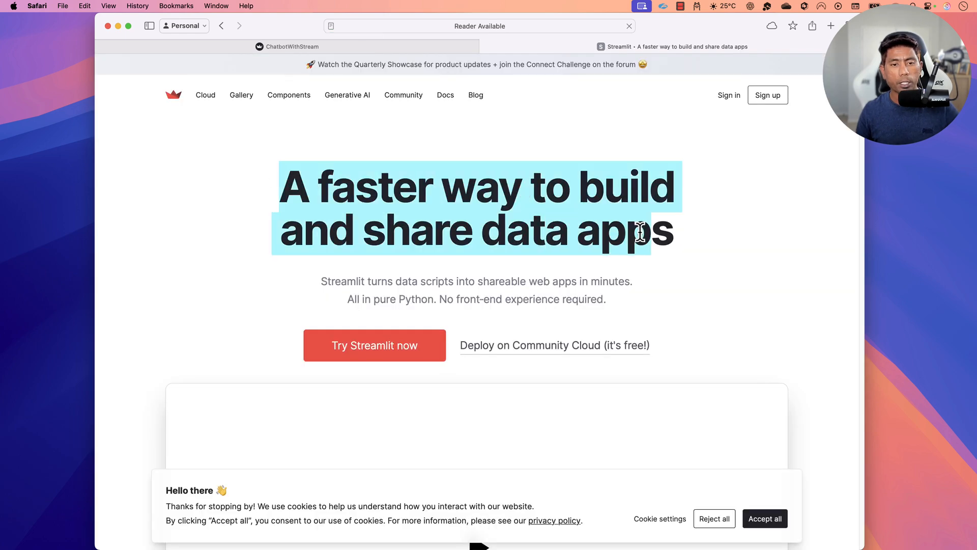
scroll("down", 3)
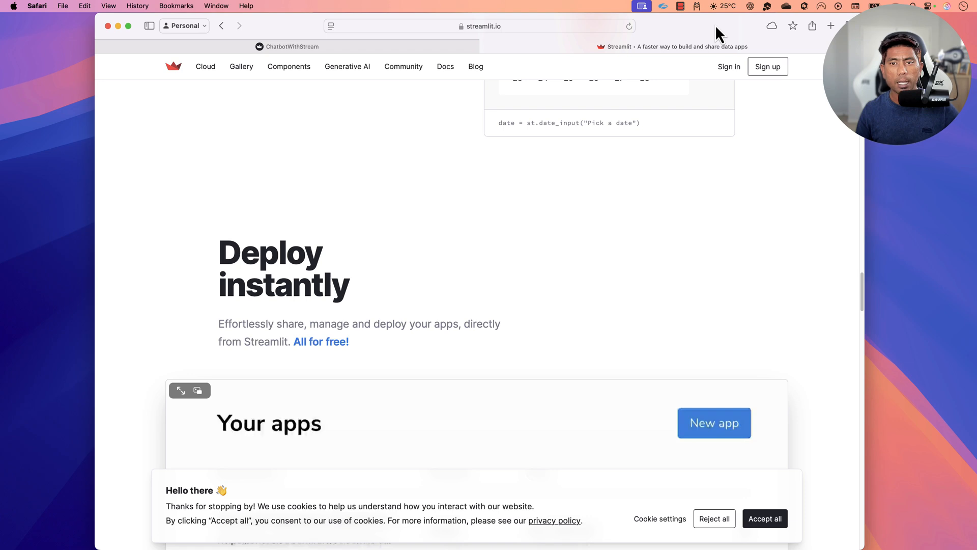
left_click(714, 423)
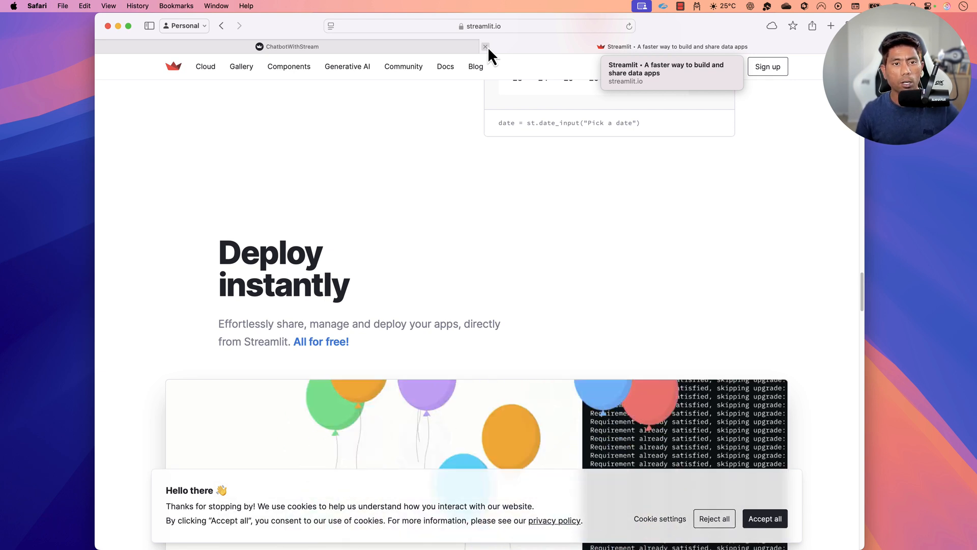
Close the streamlit.io tab and ask the chatbot 'Explain me about sun in simple way'.
left_click(486, 45)
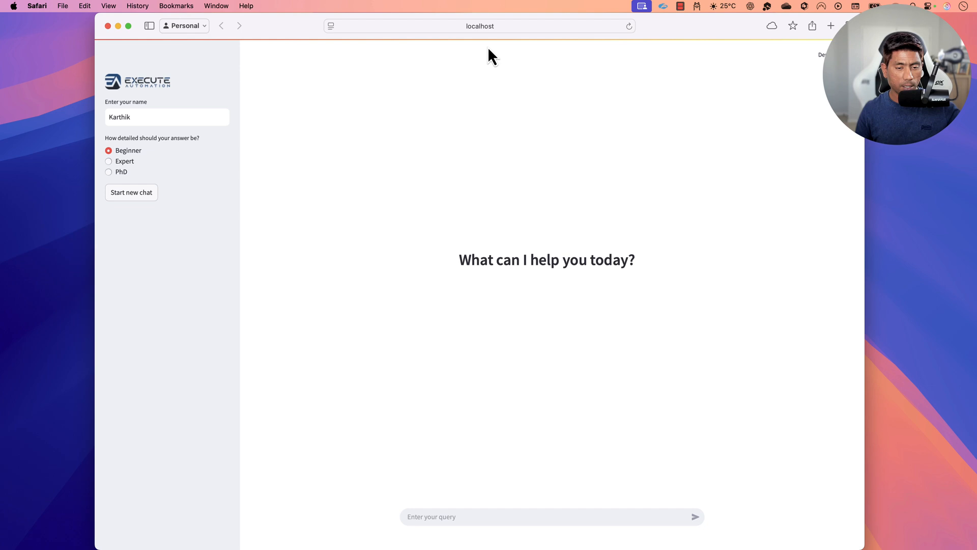
mouse_move(490, 282)
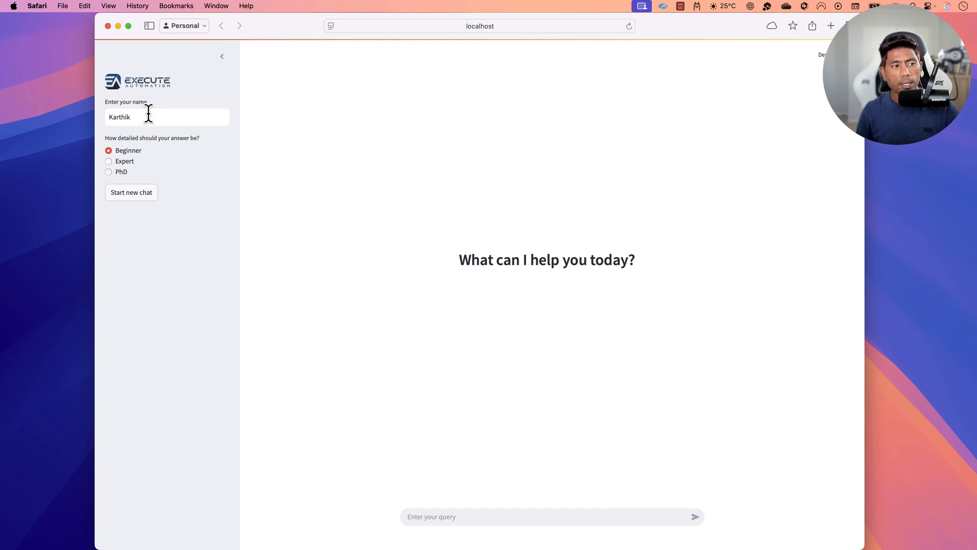
mouse_move(200, 145)
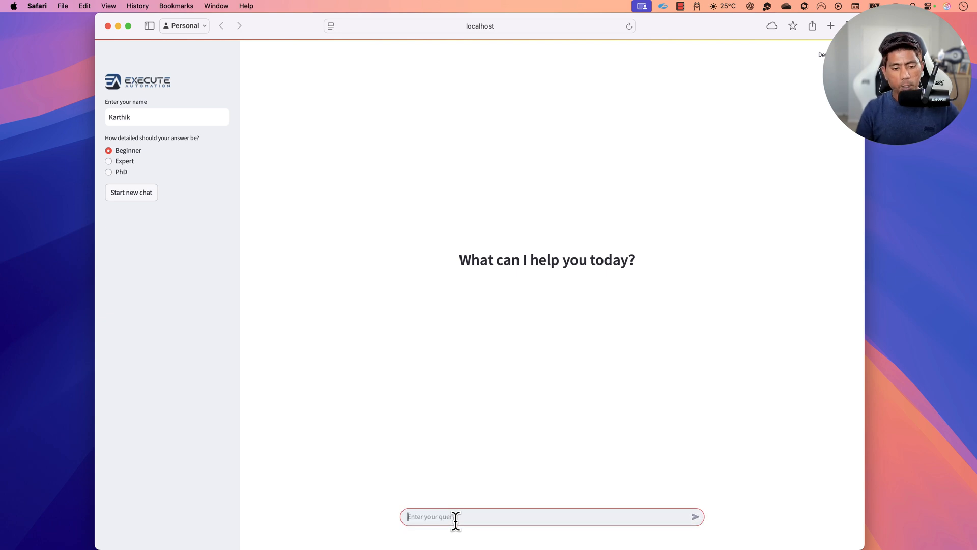
type("Explain me about sun in simple way")
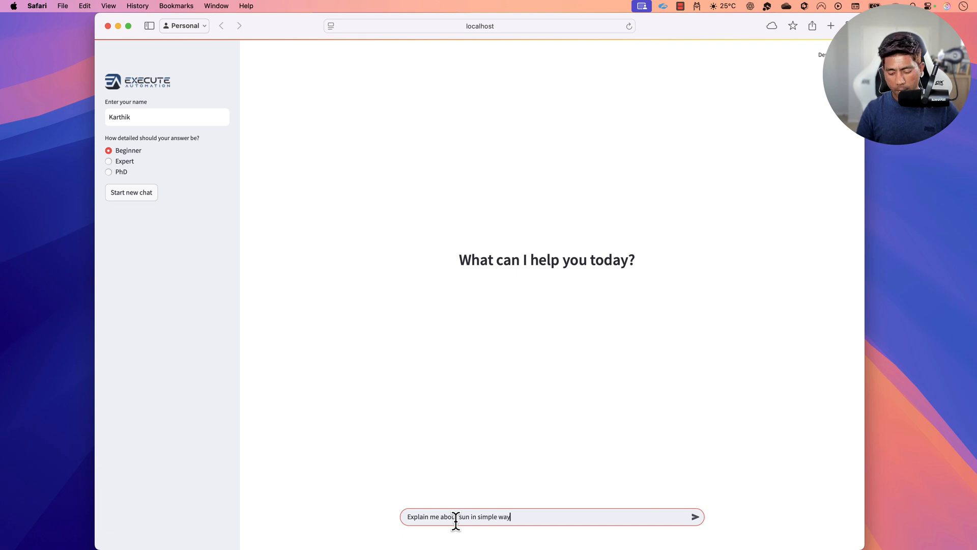
mouse_move(564, 517)
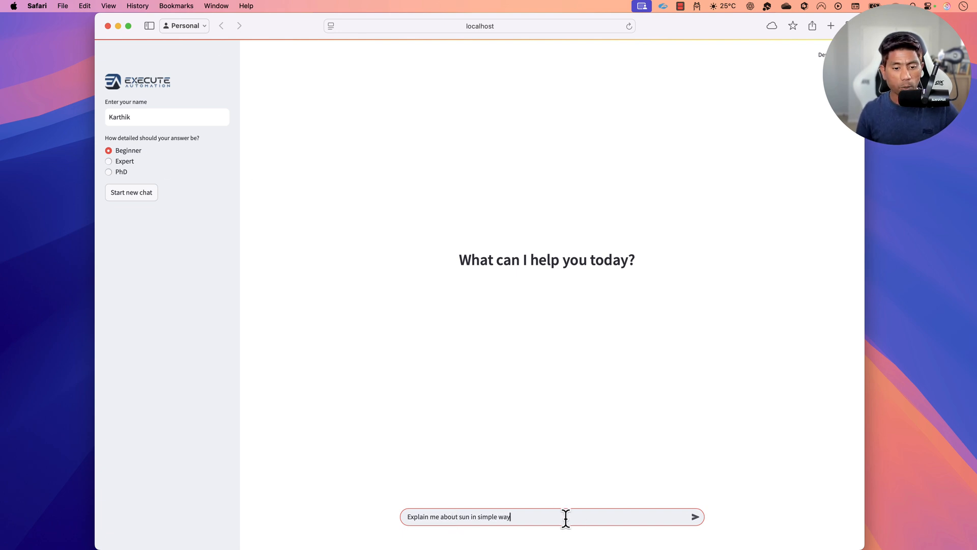
left_click(694, 516)
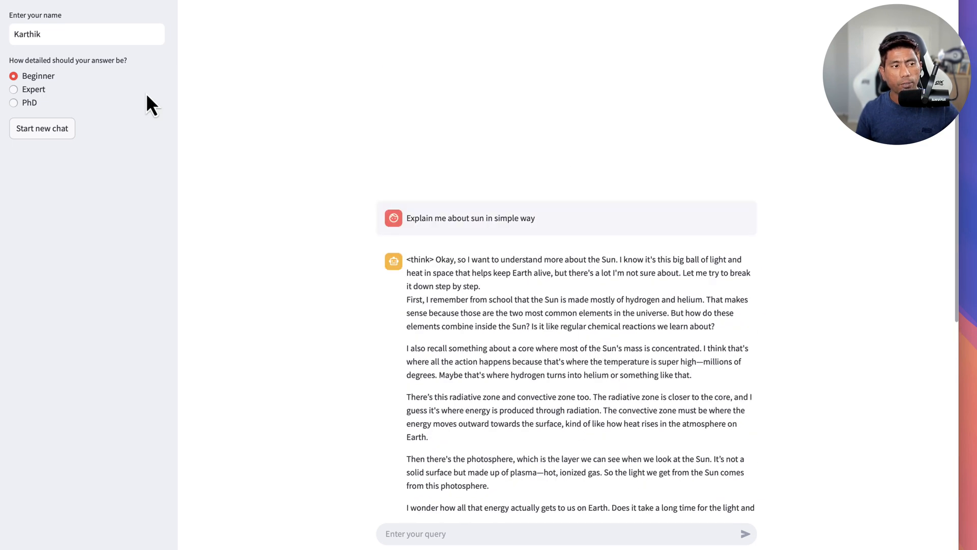
Switch the detail level to PhD and resend the sun question, reading the new reply.
left_click(13, 102)
type("Explain me about sun in simple way")
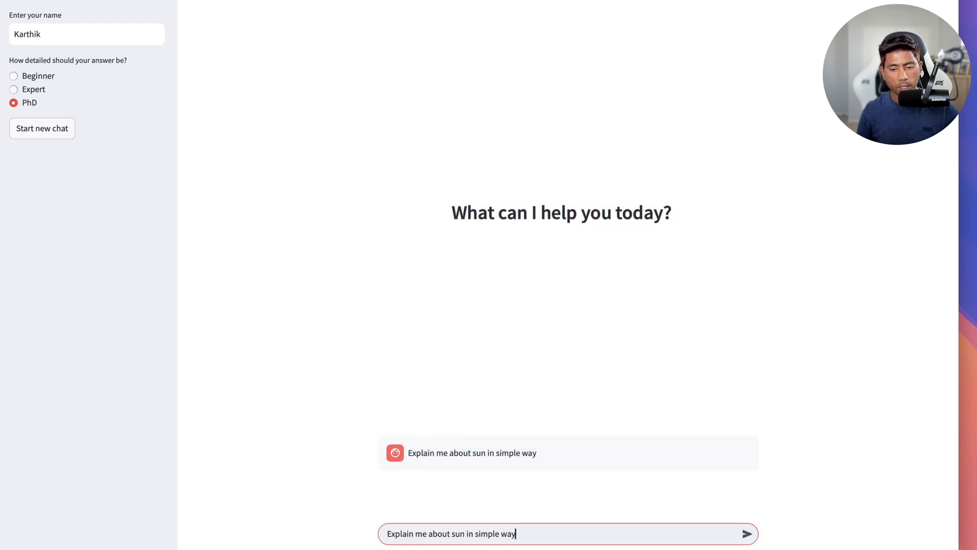
left_click(746, 534)
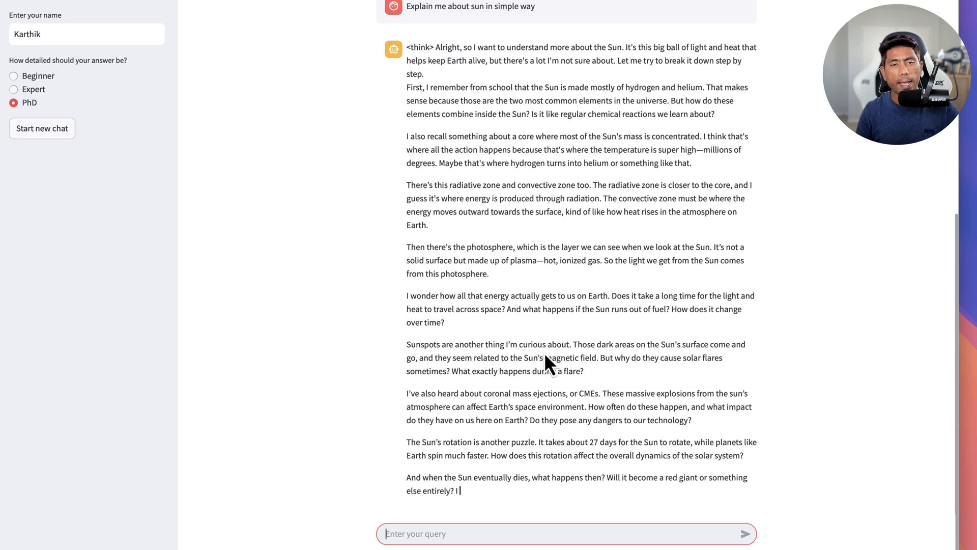
scroll("down", 3)
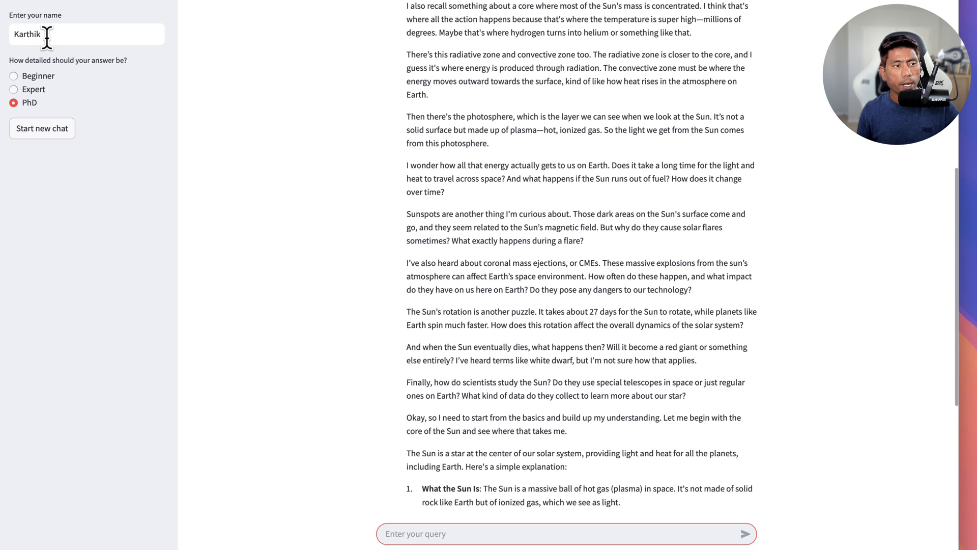
mouse_move(563, 297)
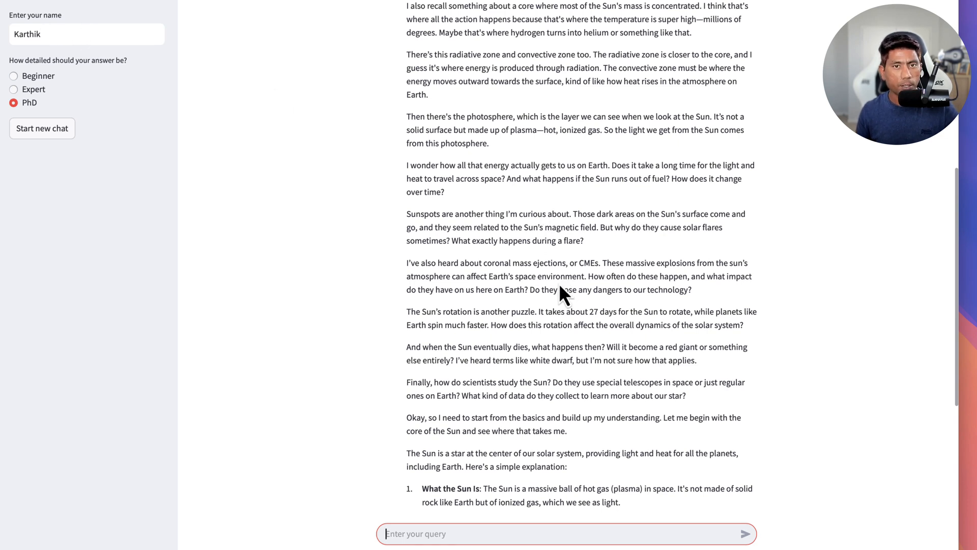
Change the detail level and ask for Selenium C# .NET with DI test code for Eaapp.somee.com.
left_click(13, 75)
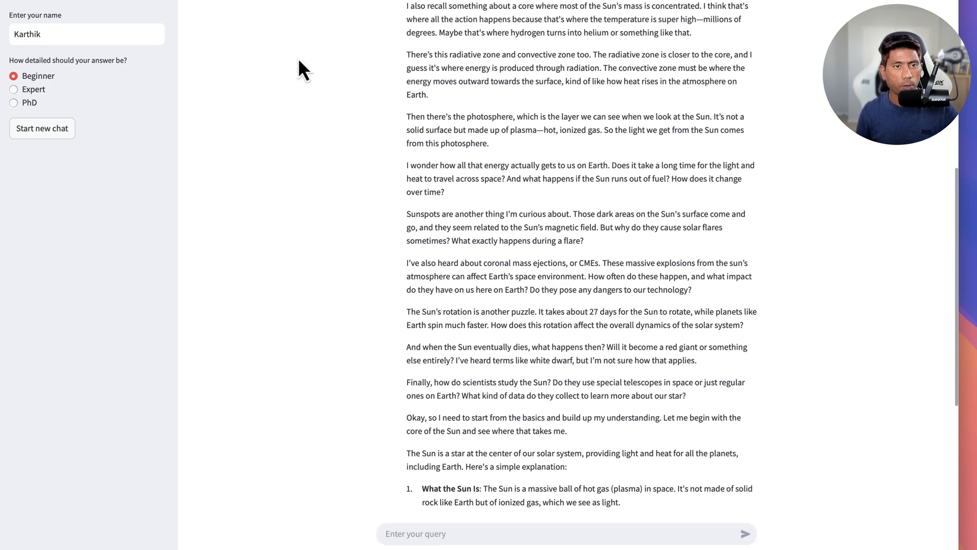
left_click(14, 90)
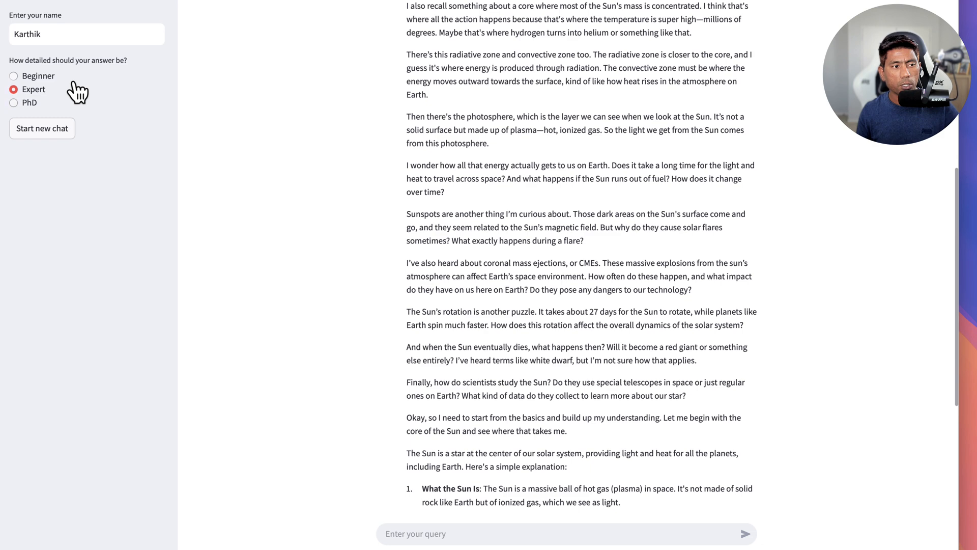
type("Car")
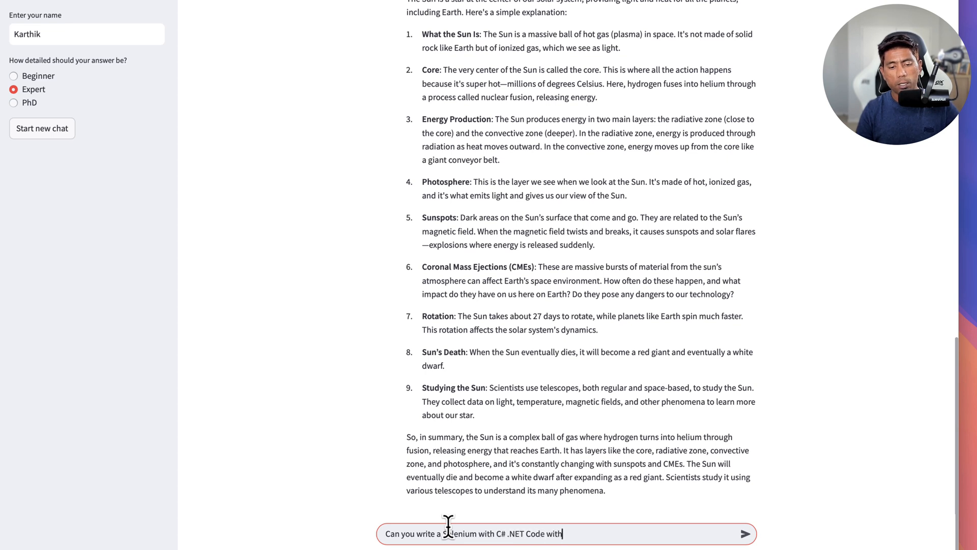
type("DI for")
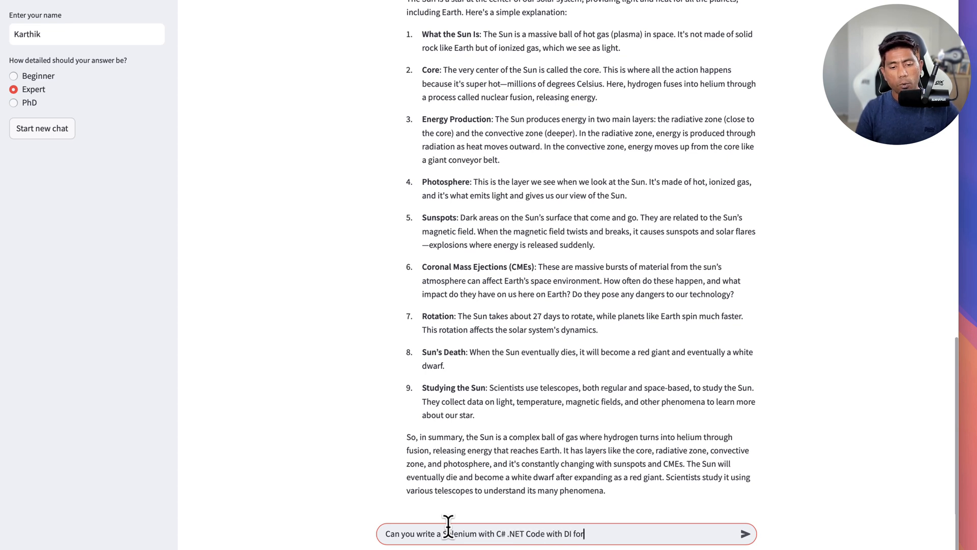
type("Eaapp.somee.com websit")
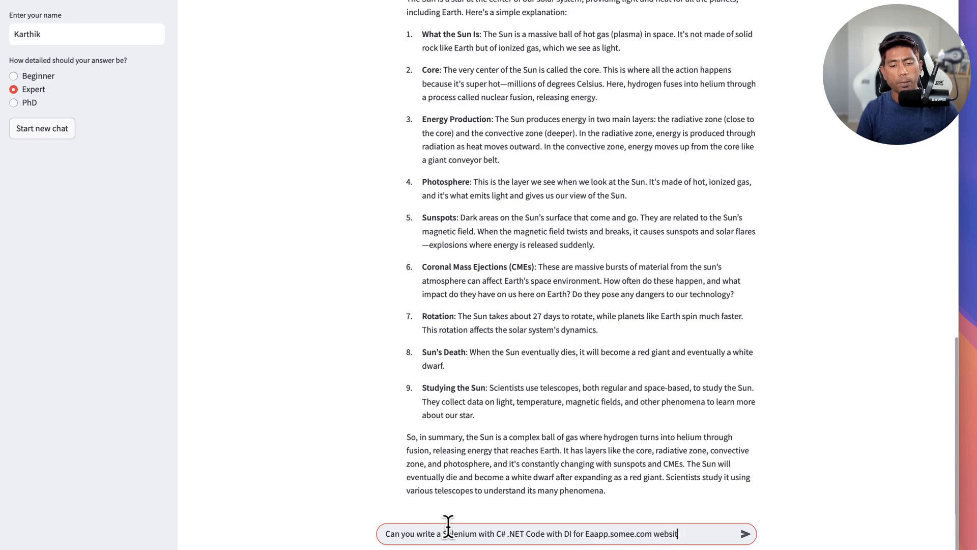
left_click(745, 533)
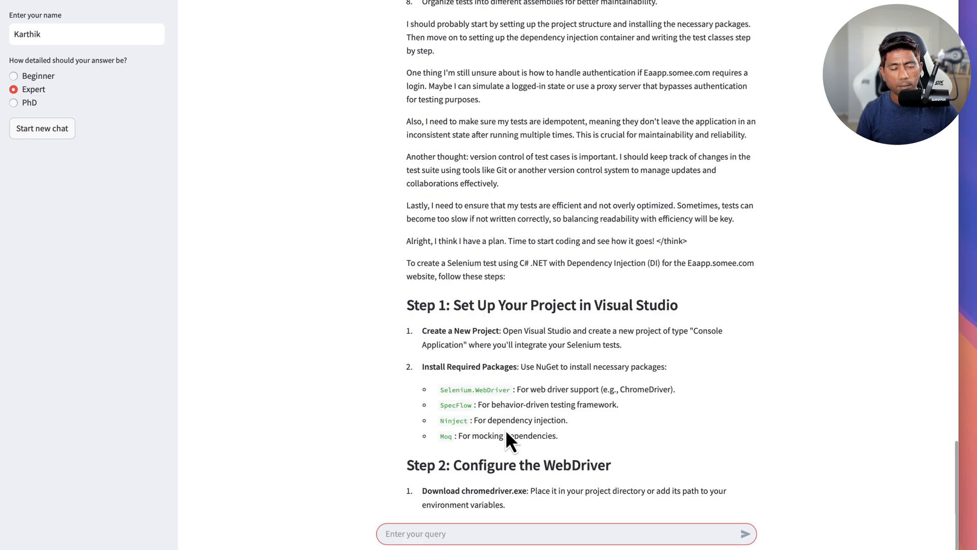
Scroll through the streaming answer covering WebDriver setup, Ninject DI, SpecFlow tests and explicit waits.
scroll("down", 3)
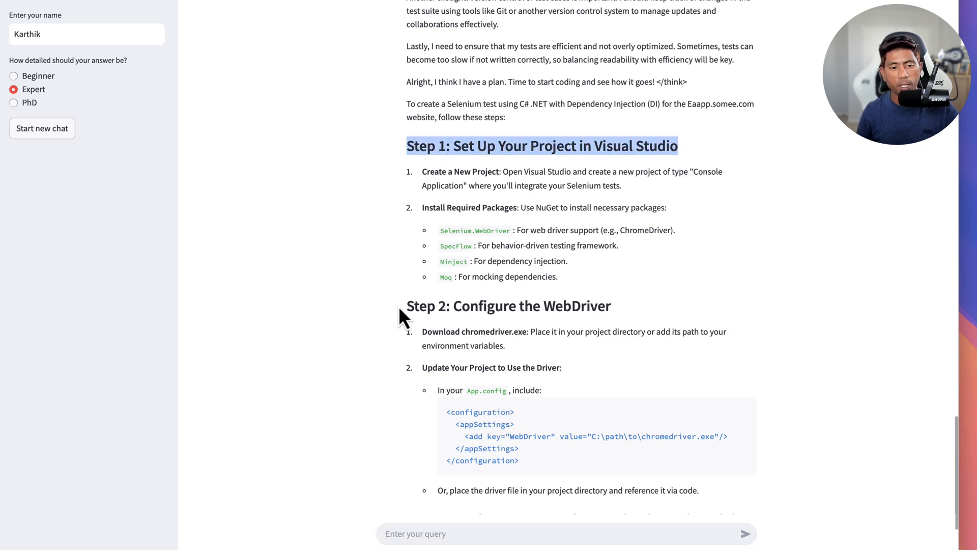
scroll("down", 3)
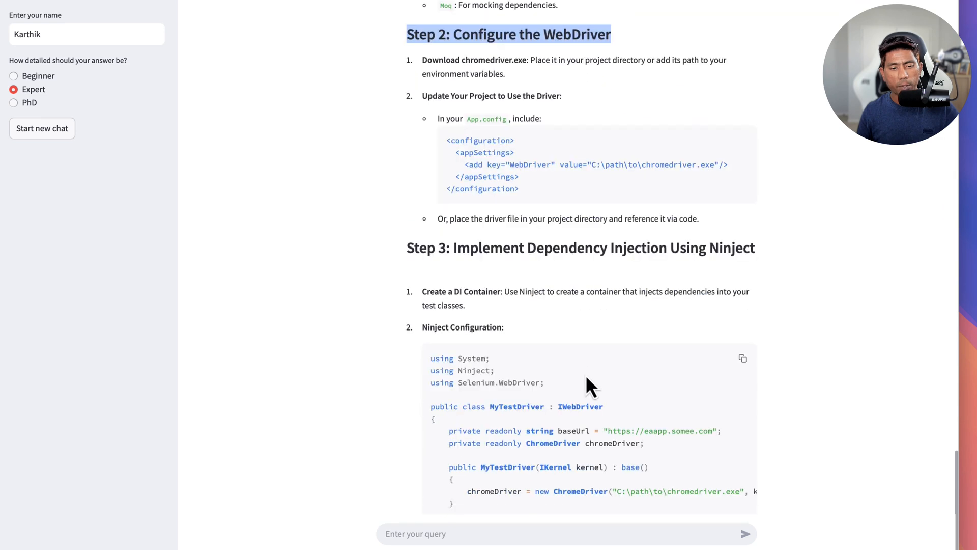
scroll("down", 3)
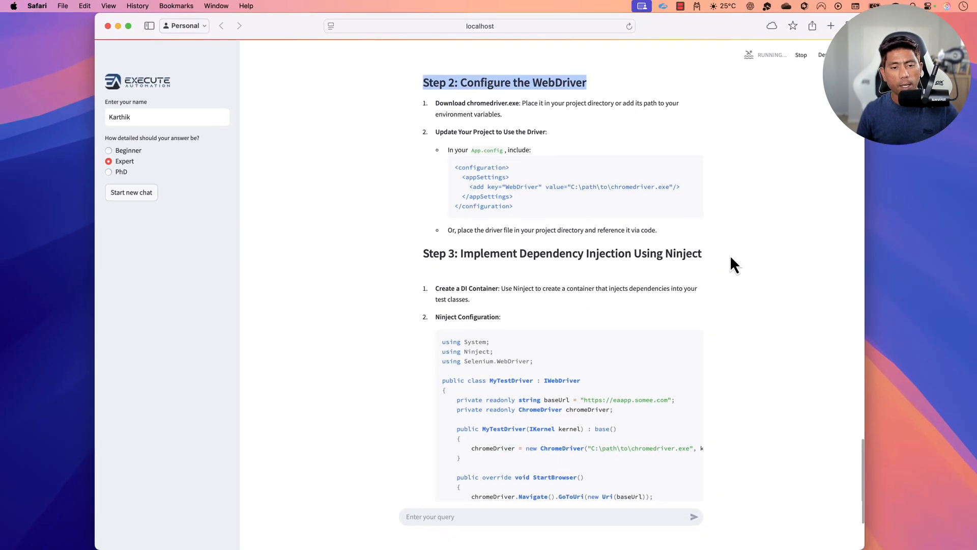
scroll("down", 3)
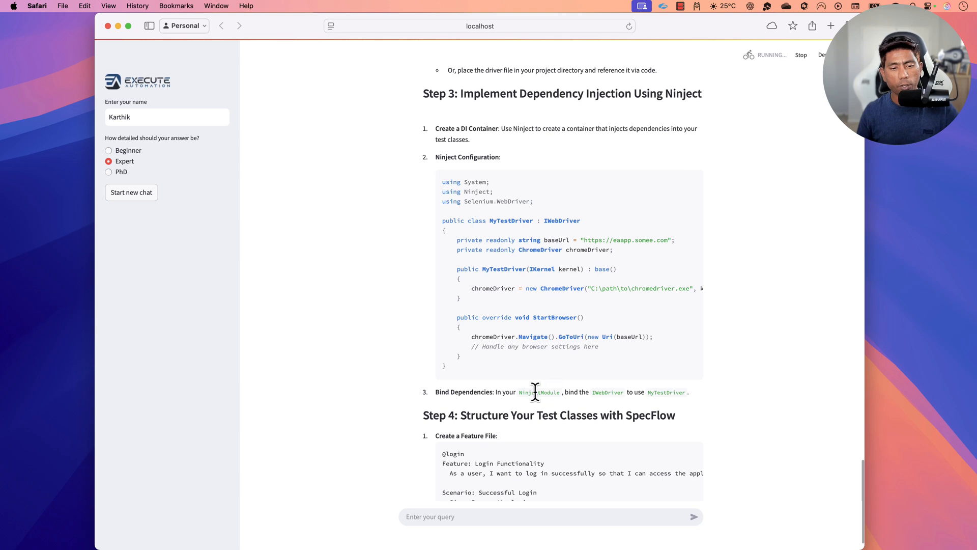
scroll("down", 3)
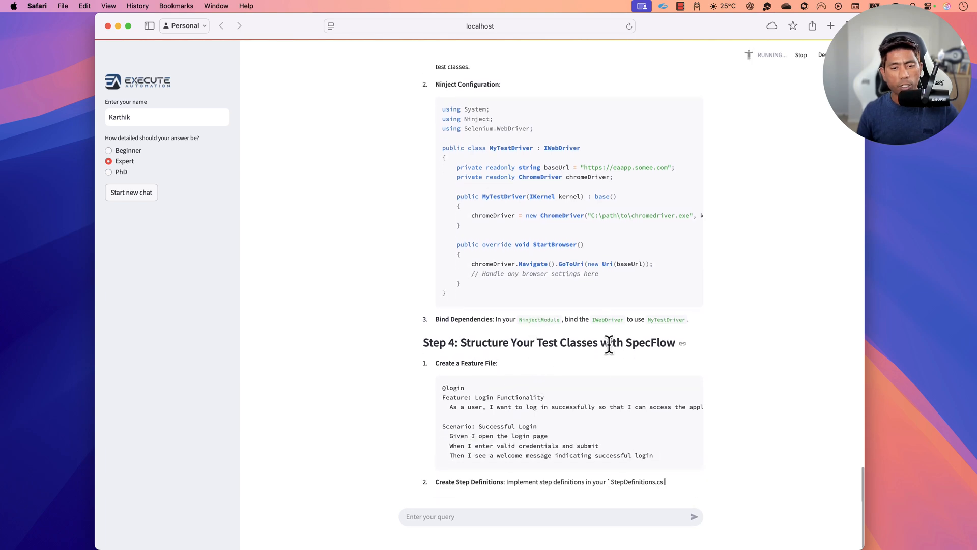
scroll("down", 3)
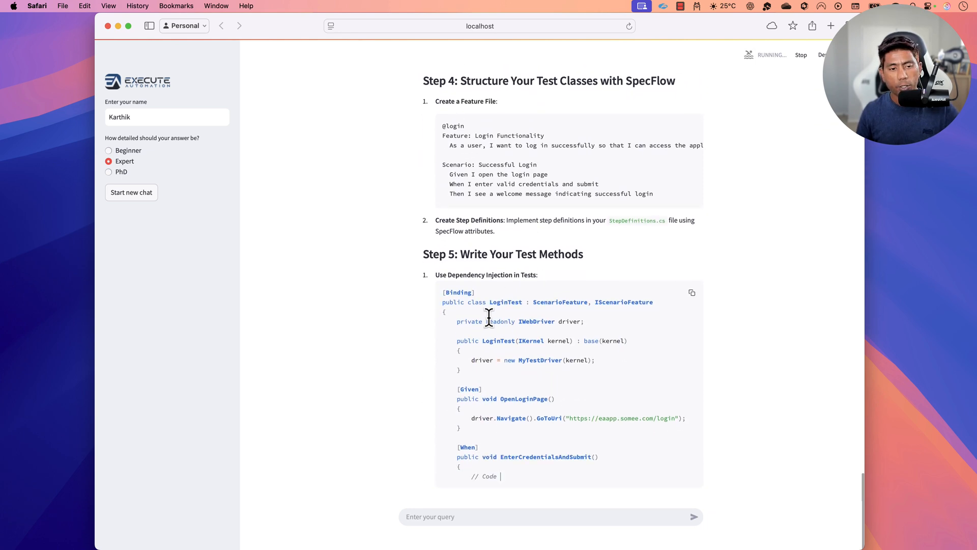
scroll("down", 3)
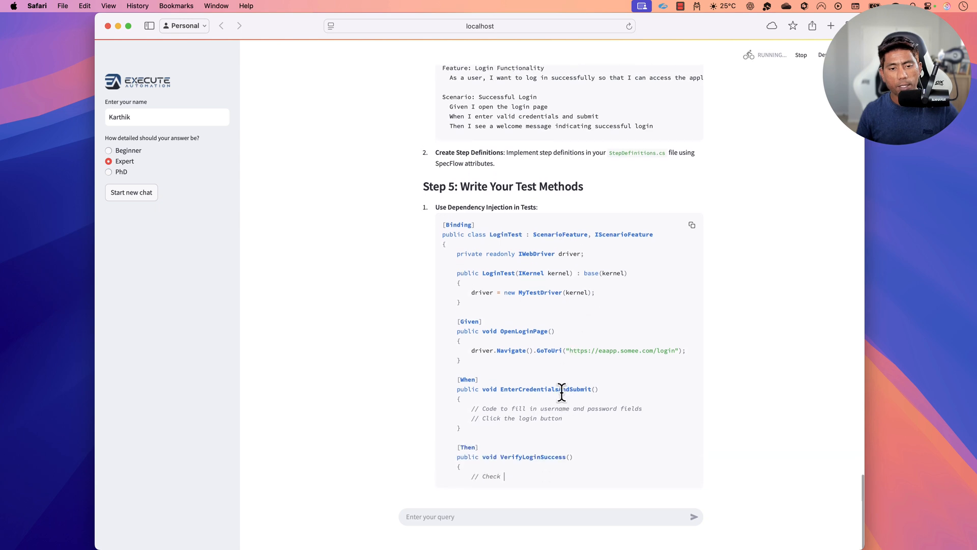
scroll("down", 3)
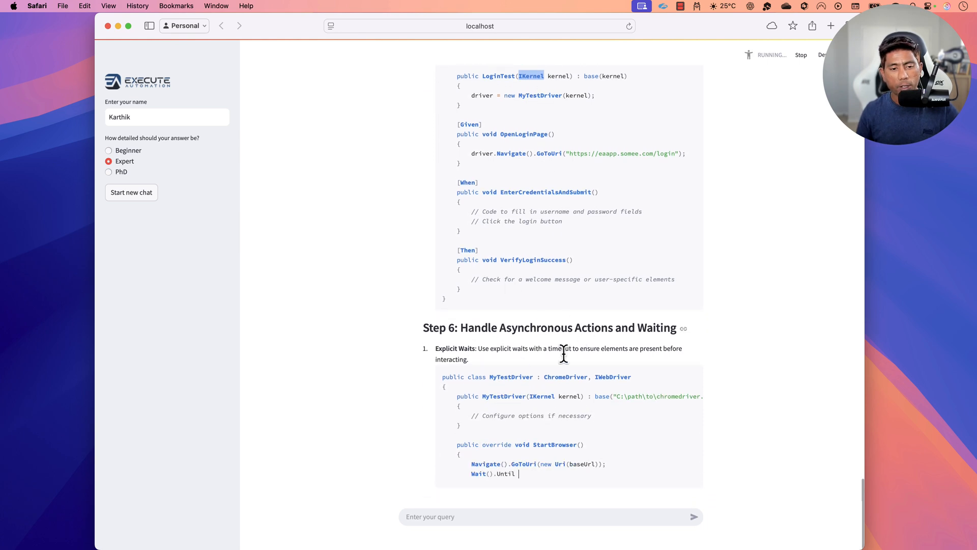
scroll("down", 3)
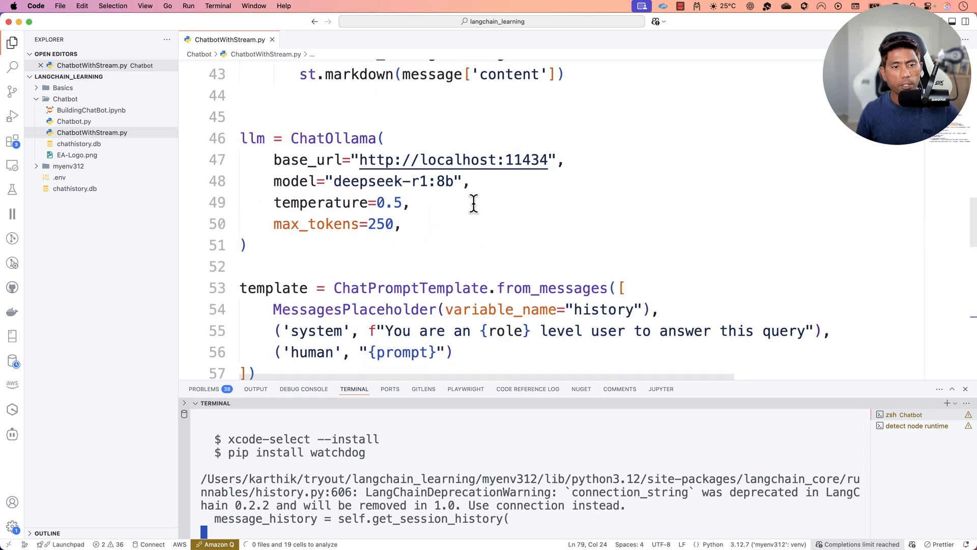
Replace the ChatOllama model deepseek-r1:8b with qwen2.5:latest on line 48 of ChatbotWithStream.py.
double_click(393, 182)
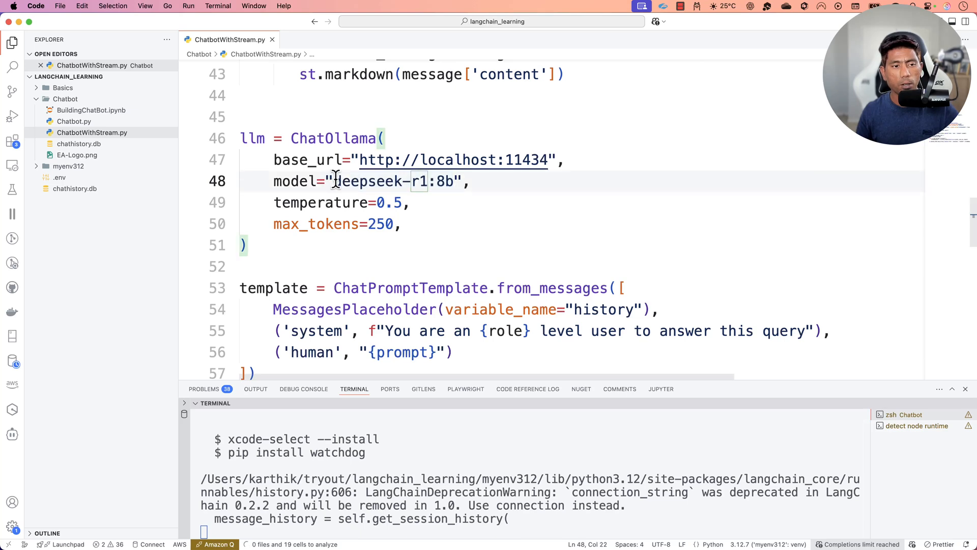
type("qwen2.5:latest")
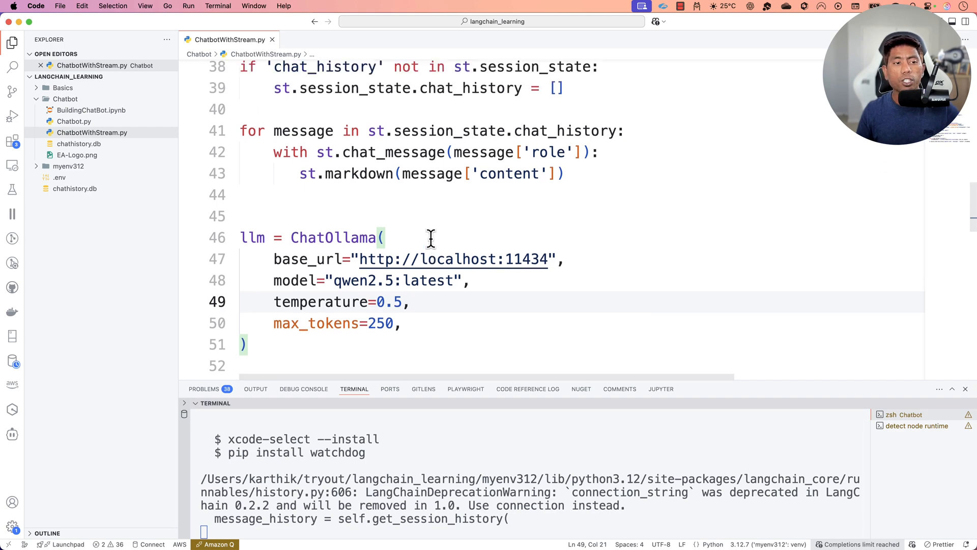
mouse_move(401, 280)
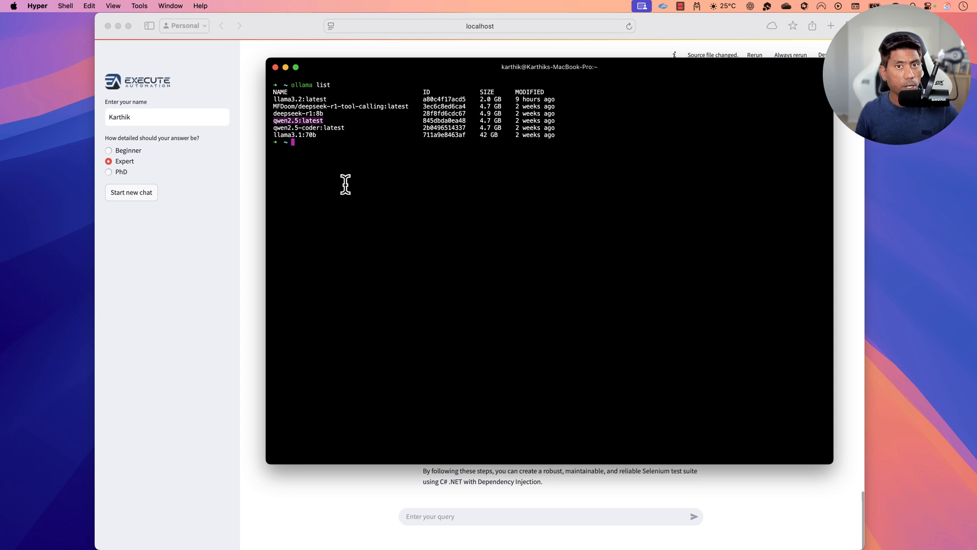
mouse_move(246, 221)
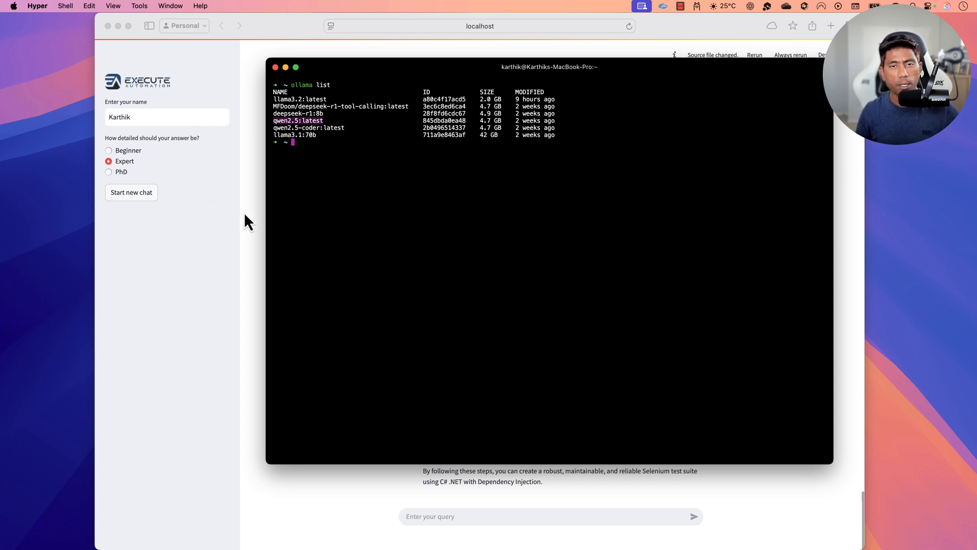